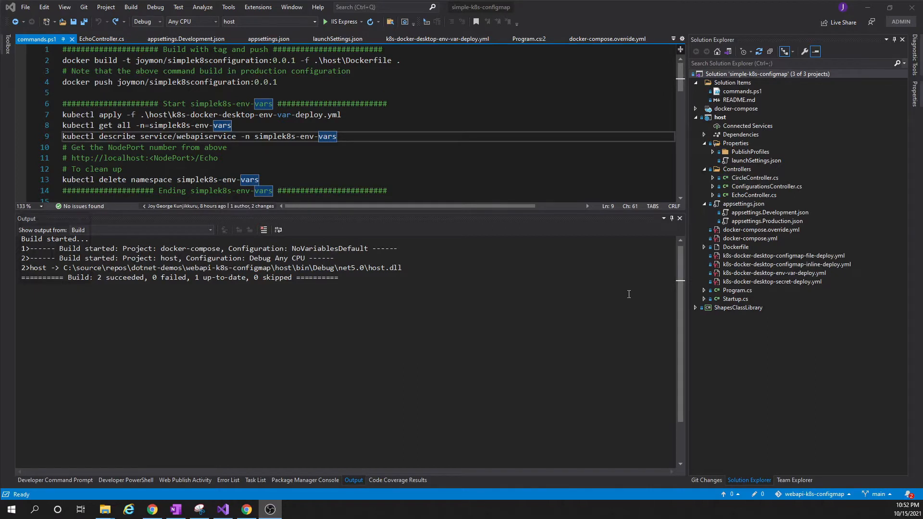
Step: Review the namespace cleanup command, then open the host project's Dockerfile
click(118, 168)
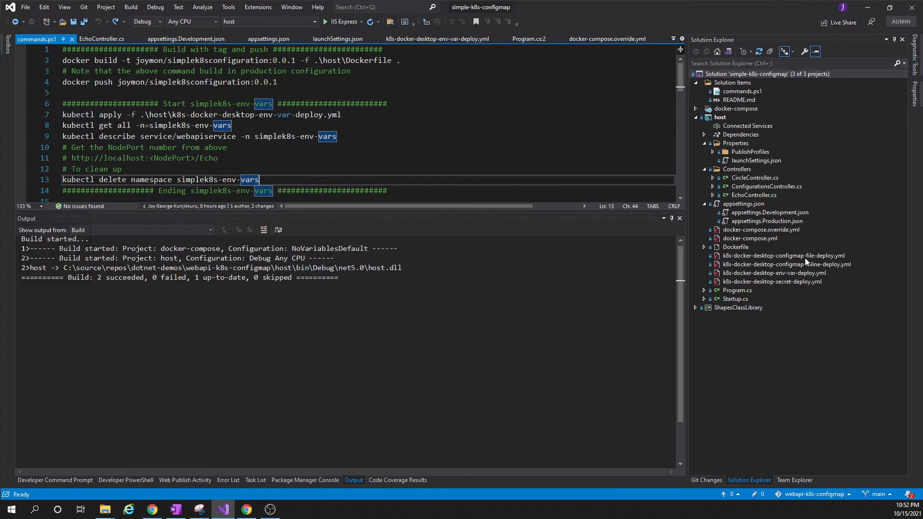
click(736, 246)
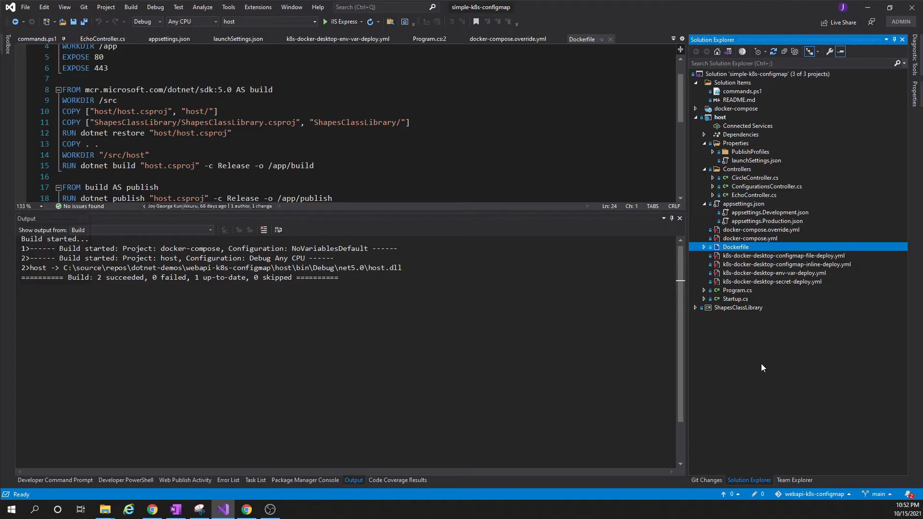
Step: Inspect EchoController.cs's GetEnvVariable method and its name parameter on the EnvVars/{name} route
click(622, 135)
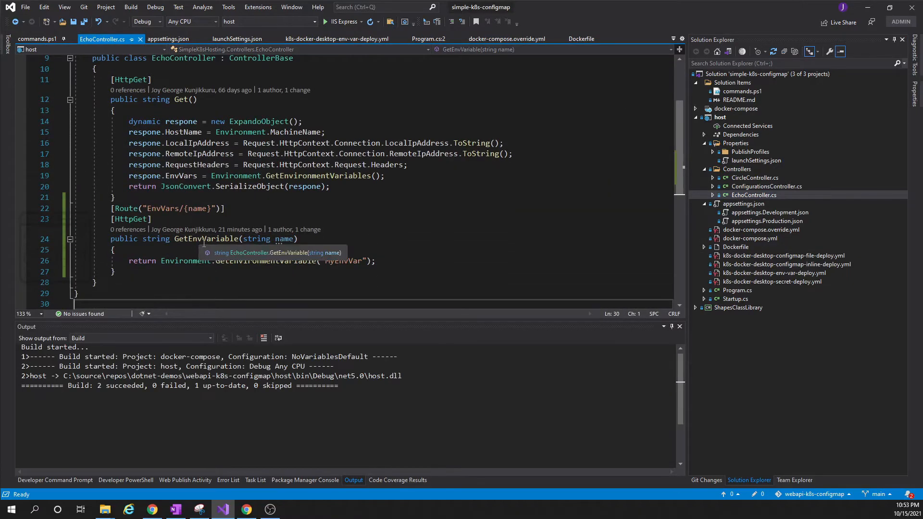
mouse_move(168, 208)
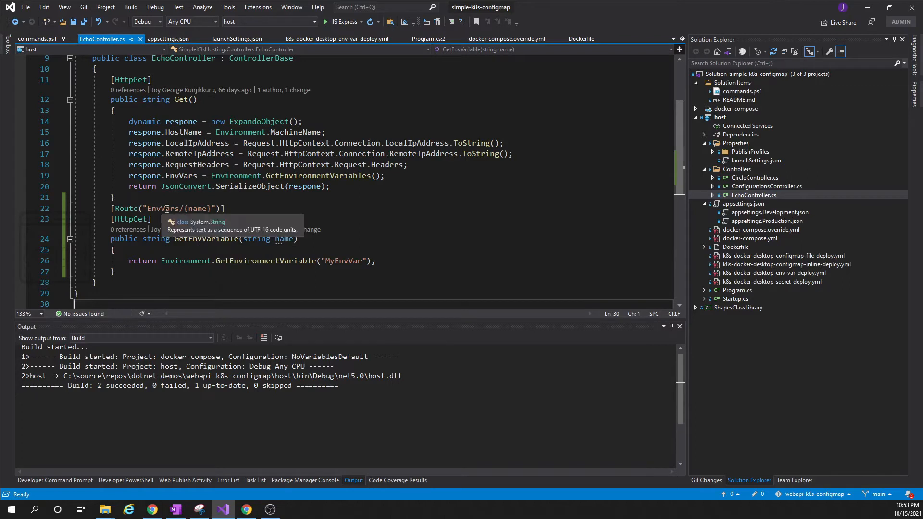
mouse_move(166, 216)
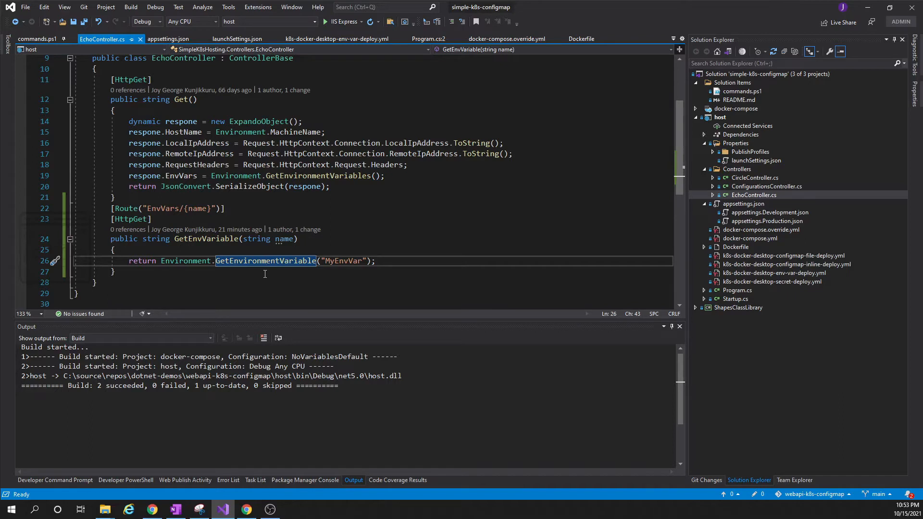
click(284, 239)
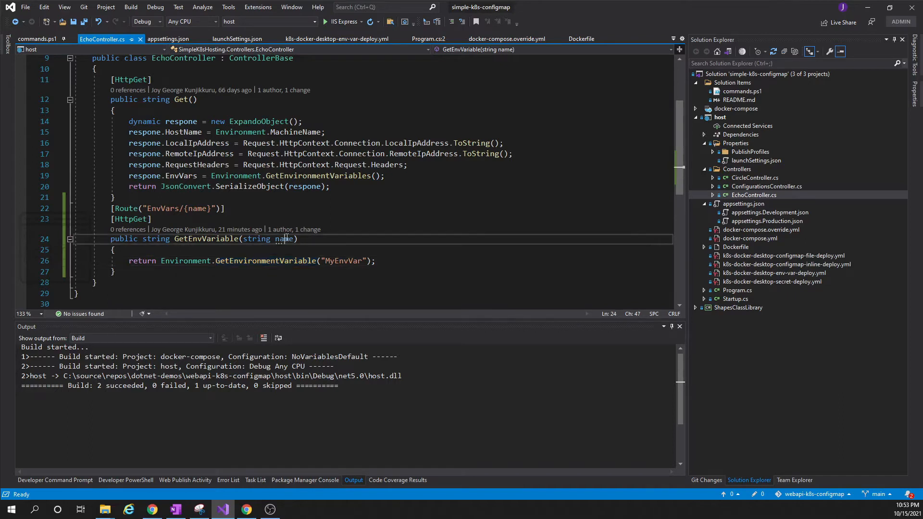
click(385, 271)
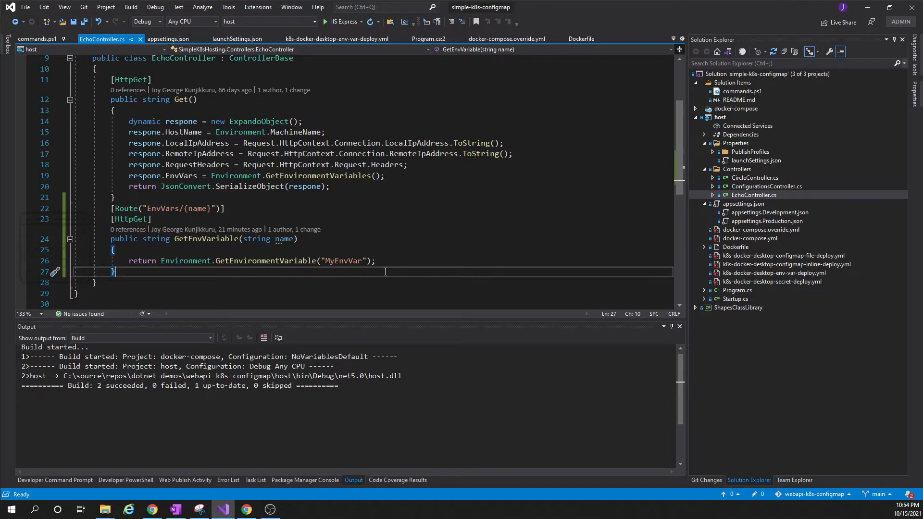
mouse_move(522, 247)
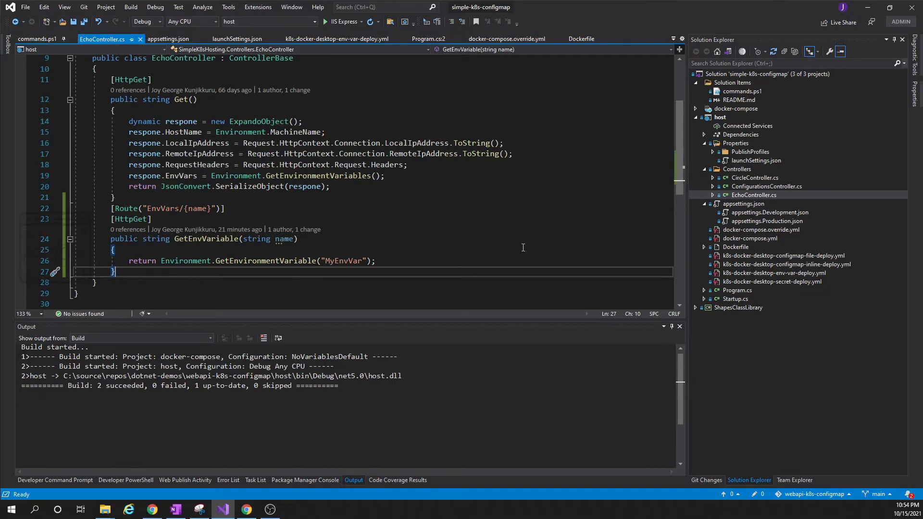
mouse_move(433, 255)
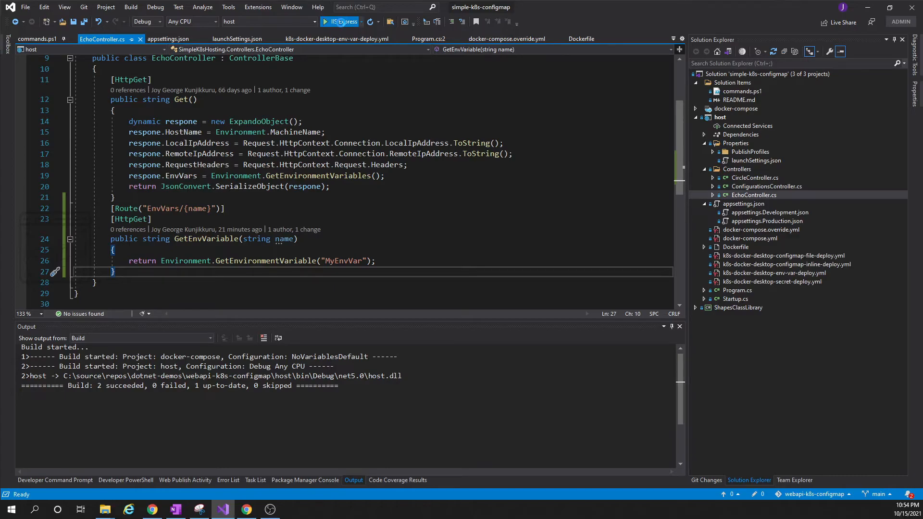
Step: Run the API locally and query Echo/EnvVars/MyEnvVar, getting the launchSettings.json value
click(341, 22)
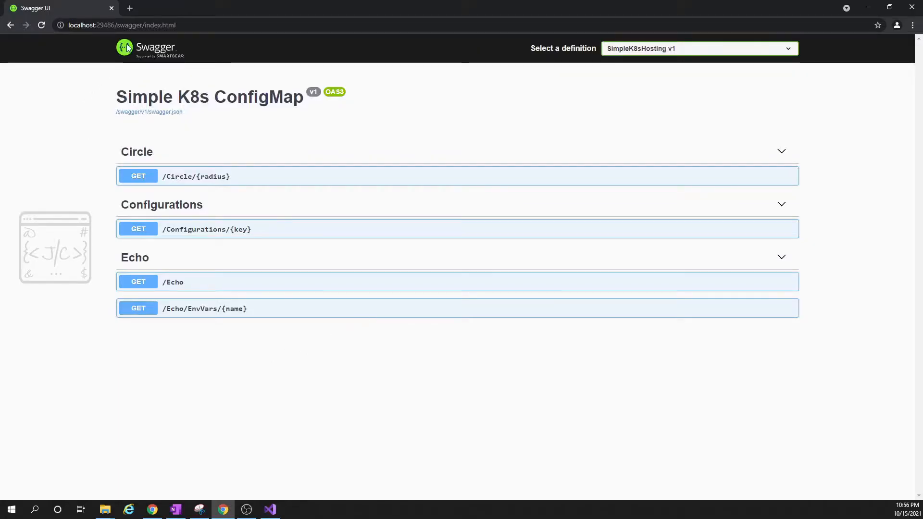
mouse_move(172, 313)
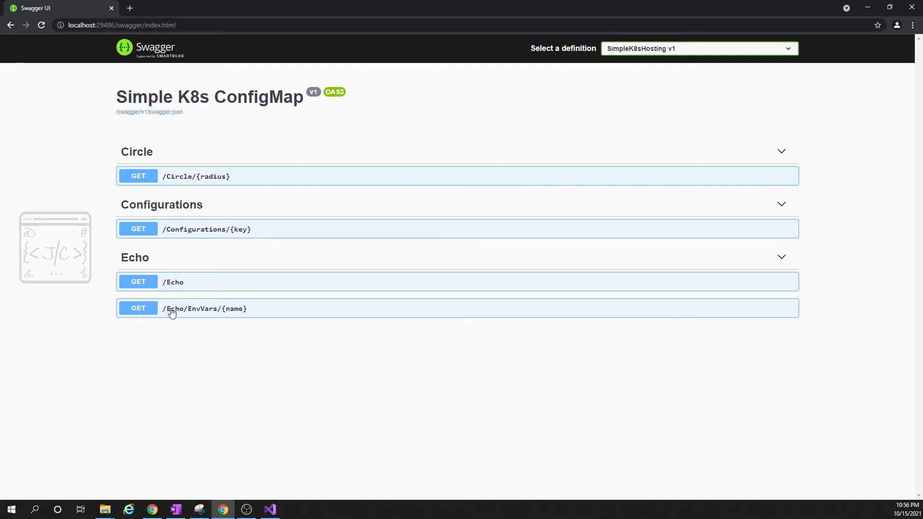
mouse_move(184, 310)
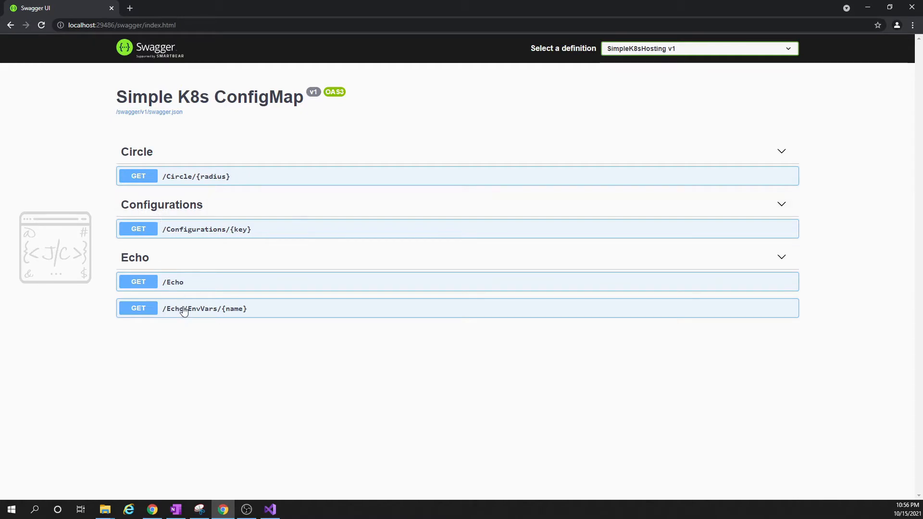
mouse_move(185, 312)
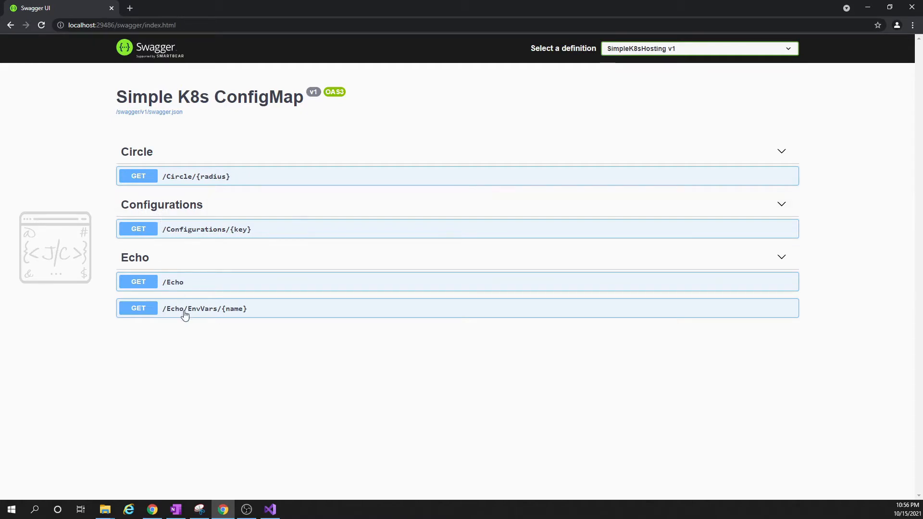
mouse_move(222, 315)
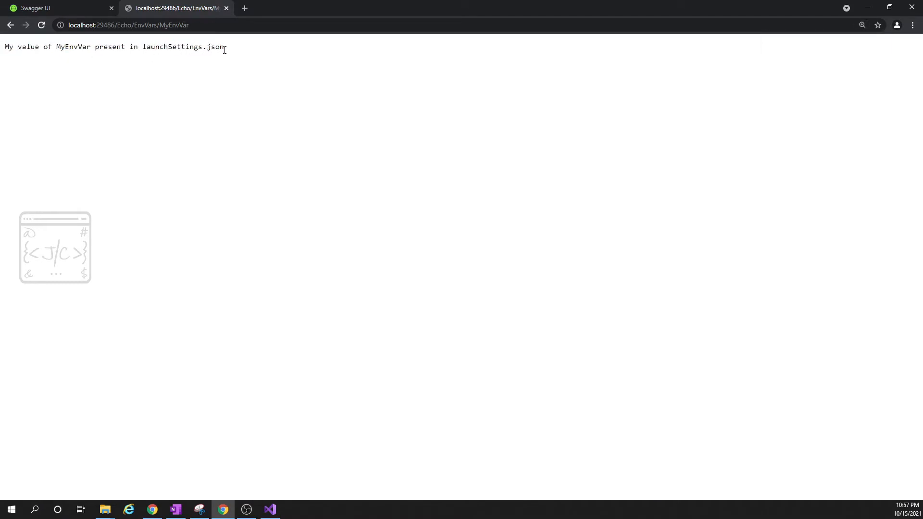
click(270, 509)
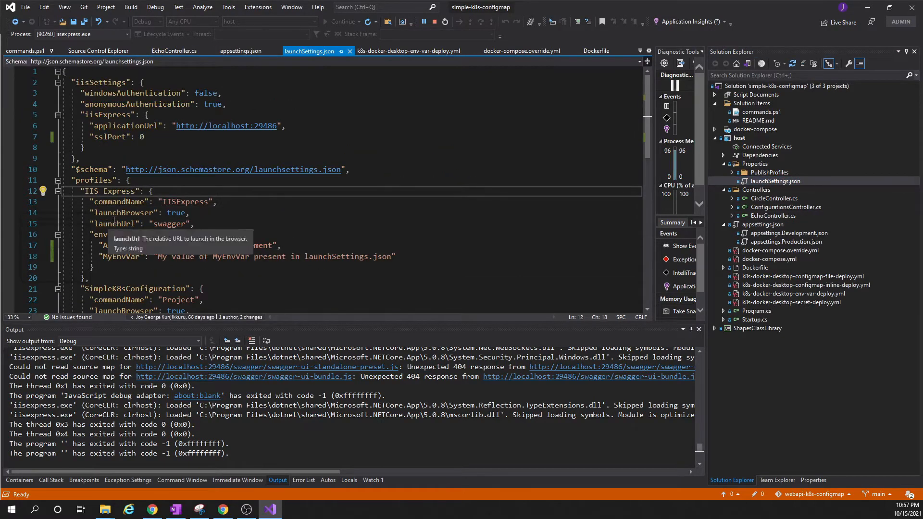
double_click(184, 202)
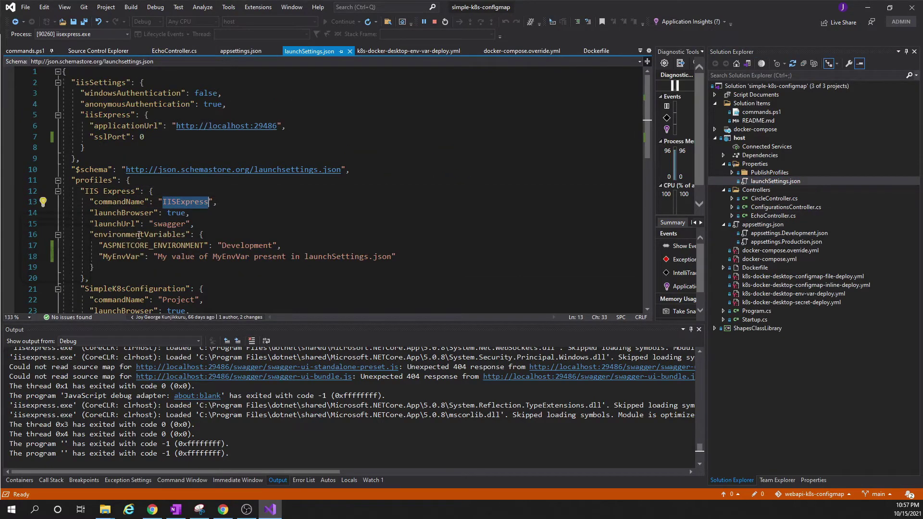
double_click(137, 234)
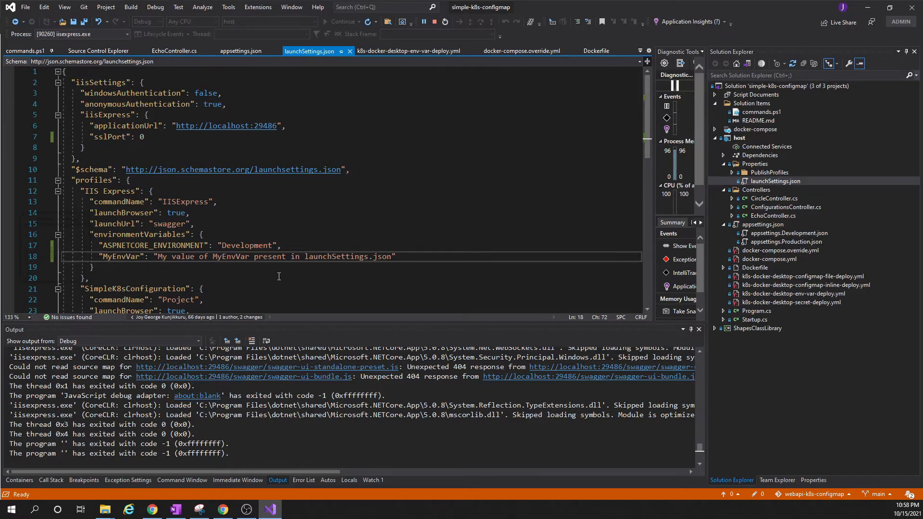
click(94, 266)
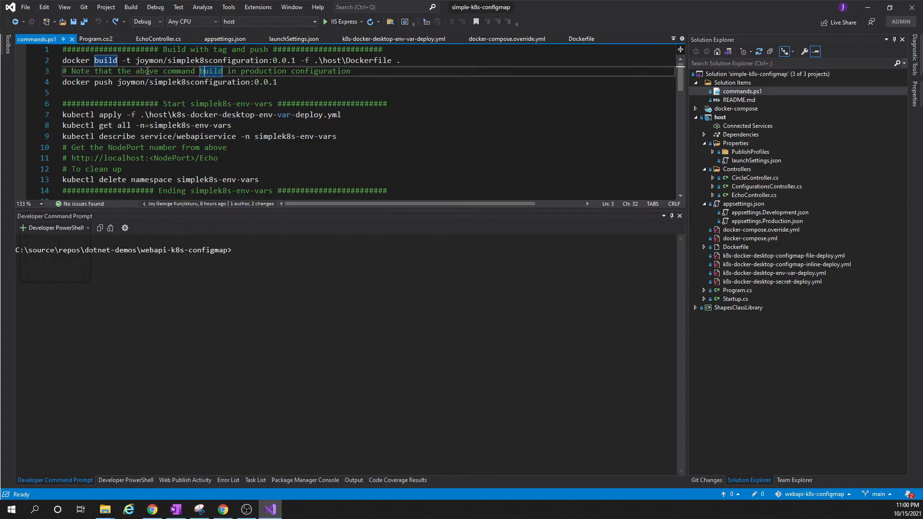
mouse_move(263, 252)
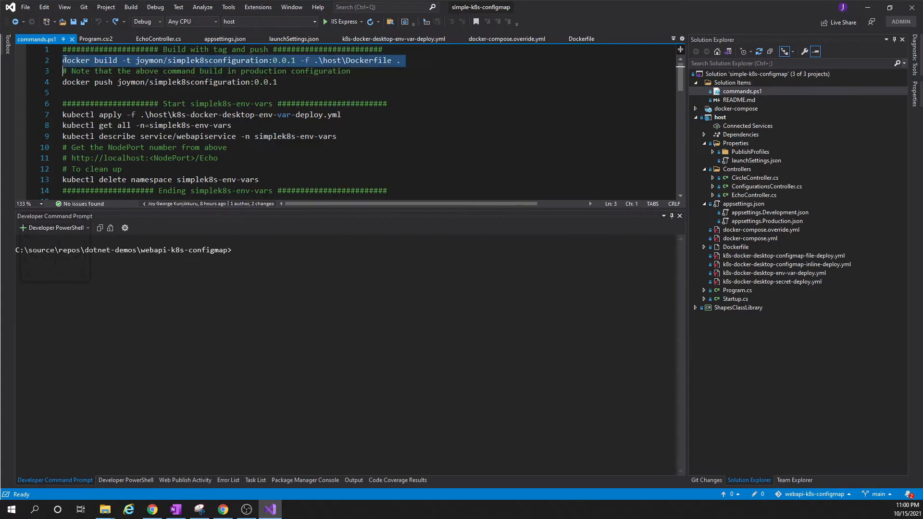
mouse_move(177, 61)
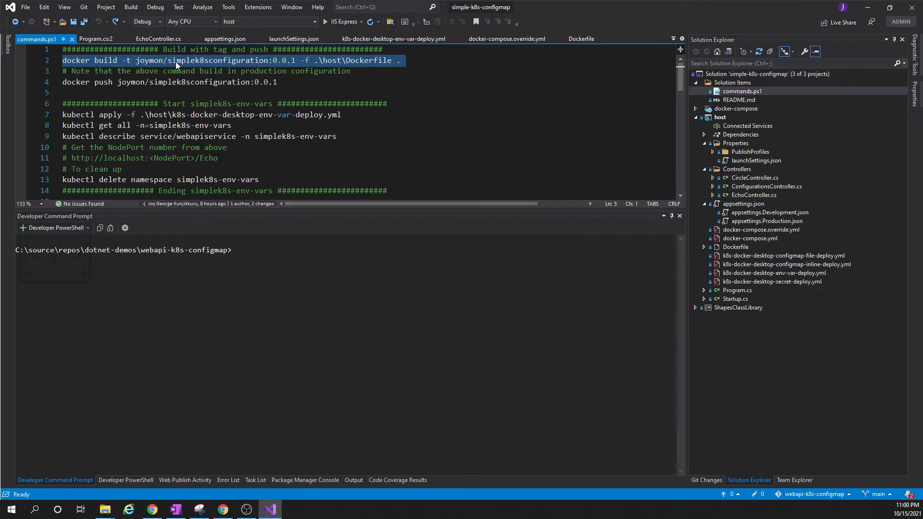
mouse_move(383, 66)
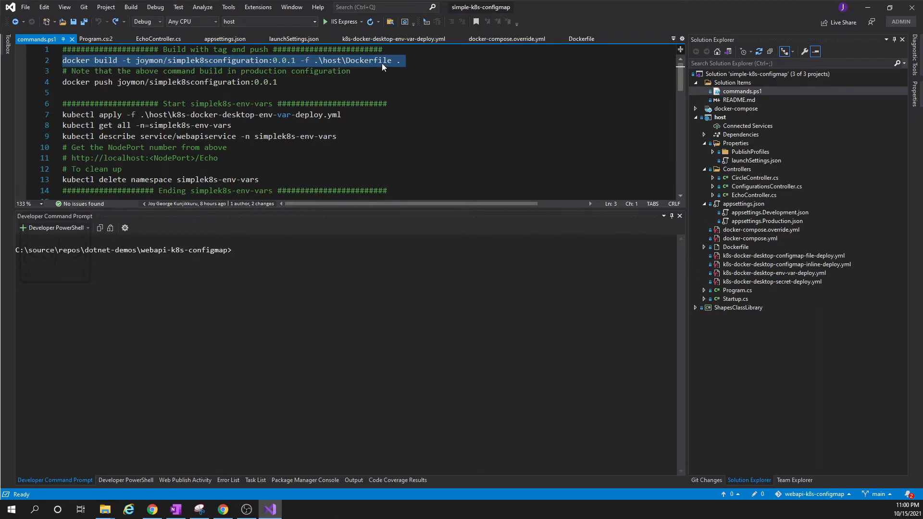
Step: Run 'docker build -t joymon/simplek8sconfiguration:0.0.1 -f .\host\Dockerfile .' in the terminal
click(257, 259)
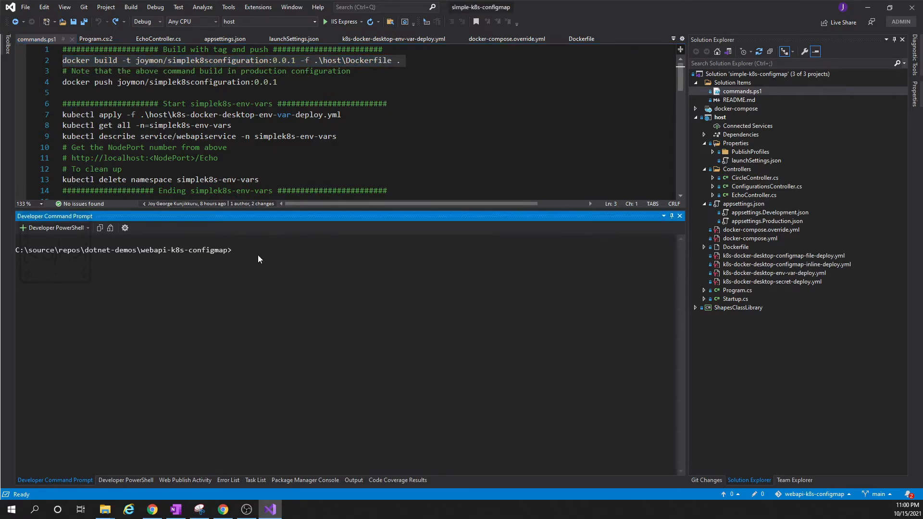
text(docker build -t joymon/simplek8sconfiguration:0.0.1 -f .\host\Dockerfile .)
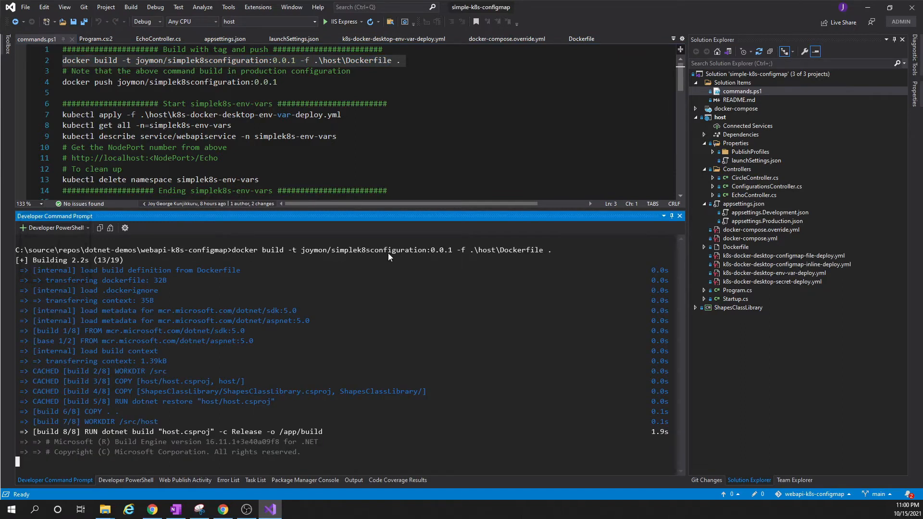
mouse_move(529, 254)
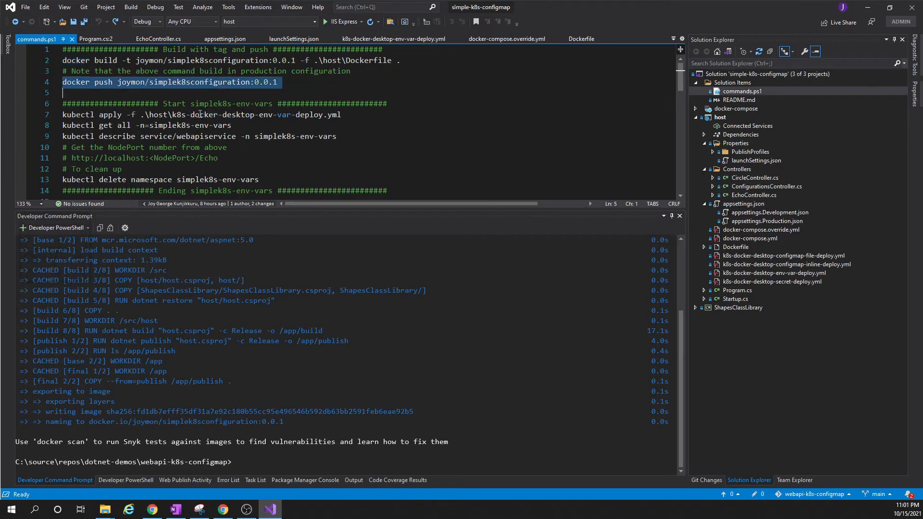
Step: Clear the terminal with cls and focus the kubectl commands in commands.ps1
text(cls)
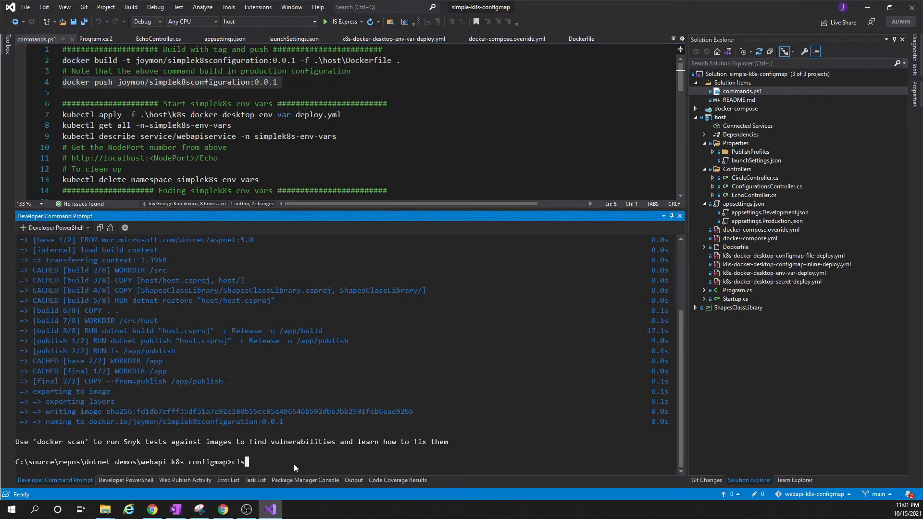
key(Return)
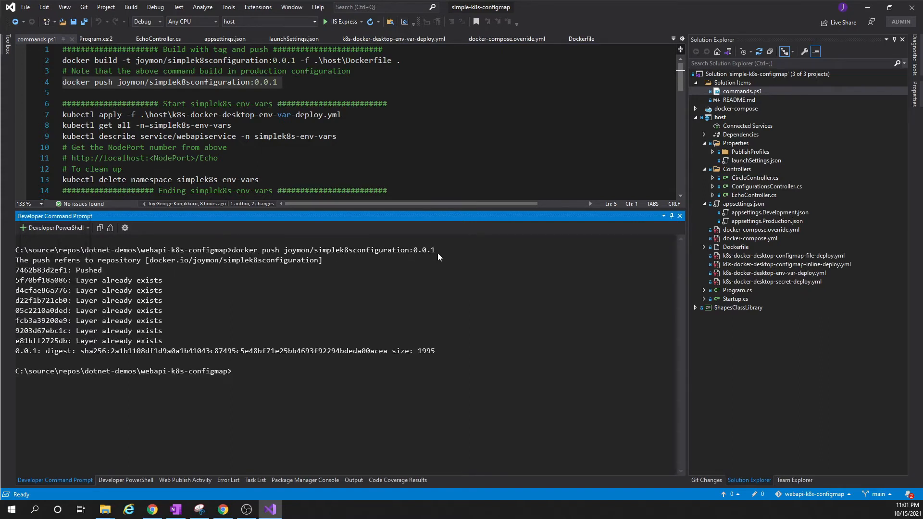
mouse_move(155, 267)
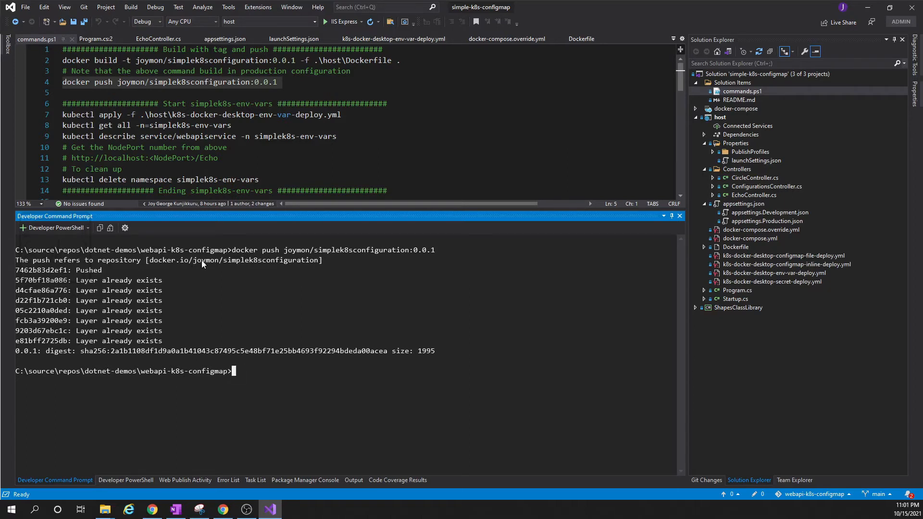
mouse_move(262, 264)
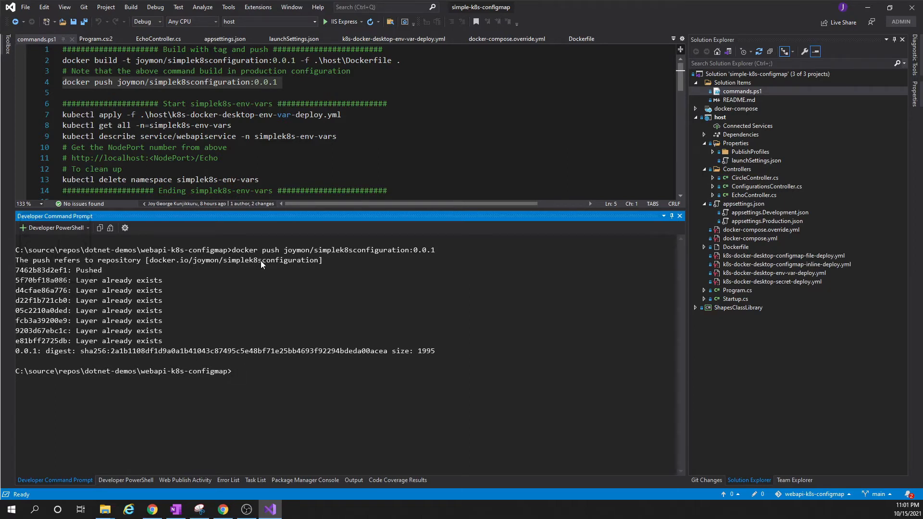
click(217, 125)
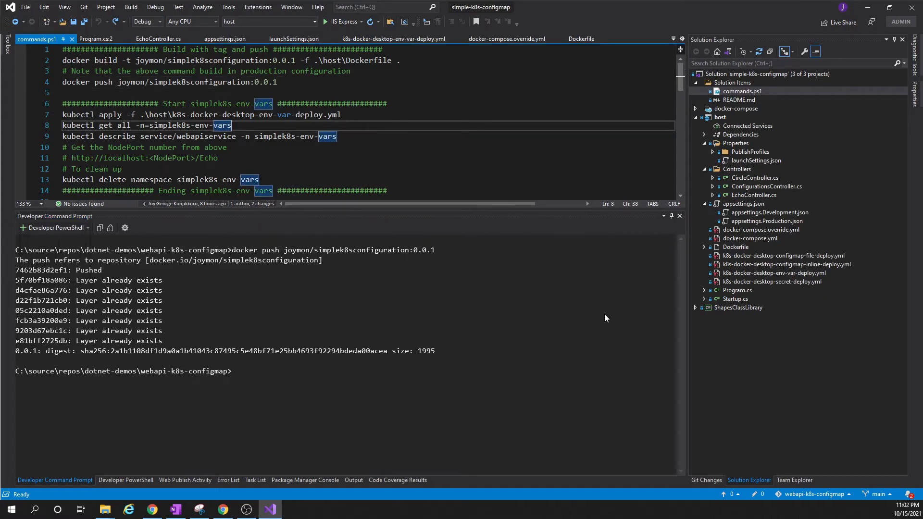
mouse_move(783, 279)
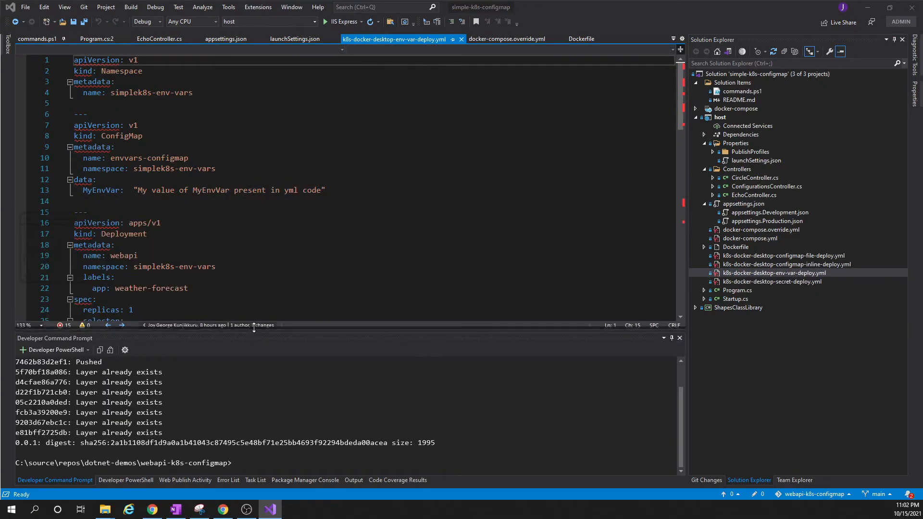
Step: Highlight the ConfigMap kind and its MyEnvVar data key in the deployment YAML
double_click(121, 136)
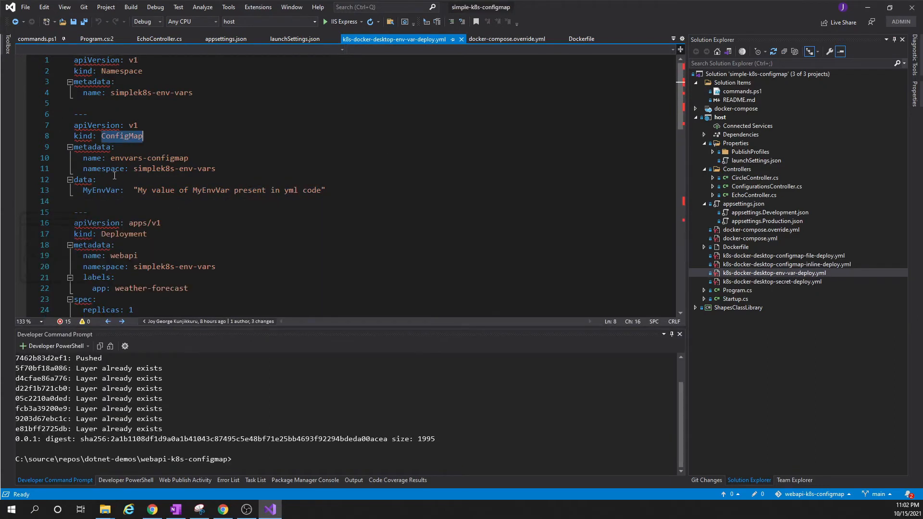
double_click(102, 190)
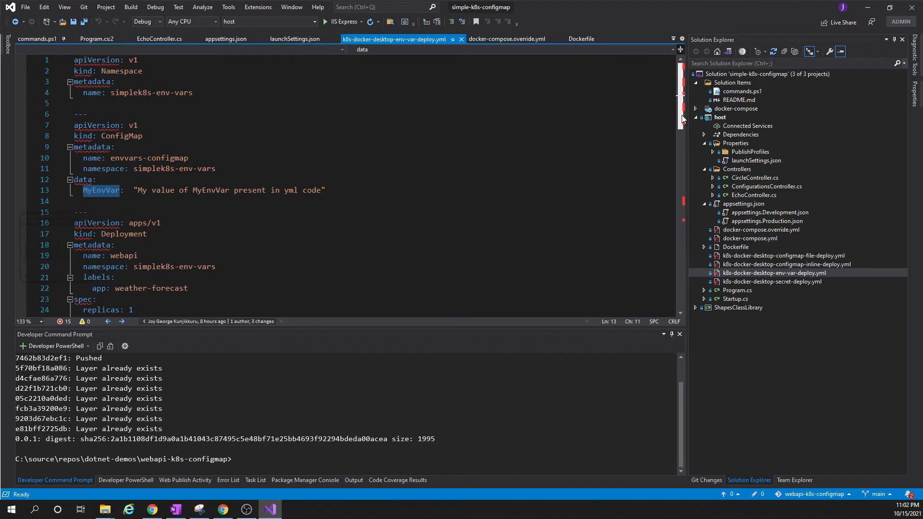
scroll(down, 3)
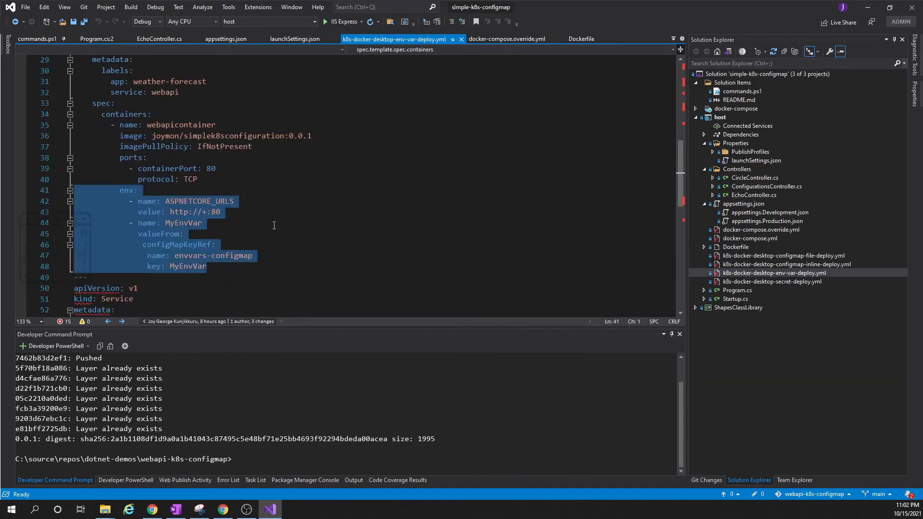
click(141, 190)
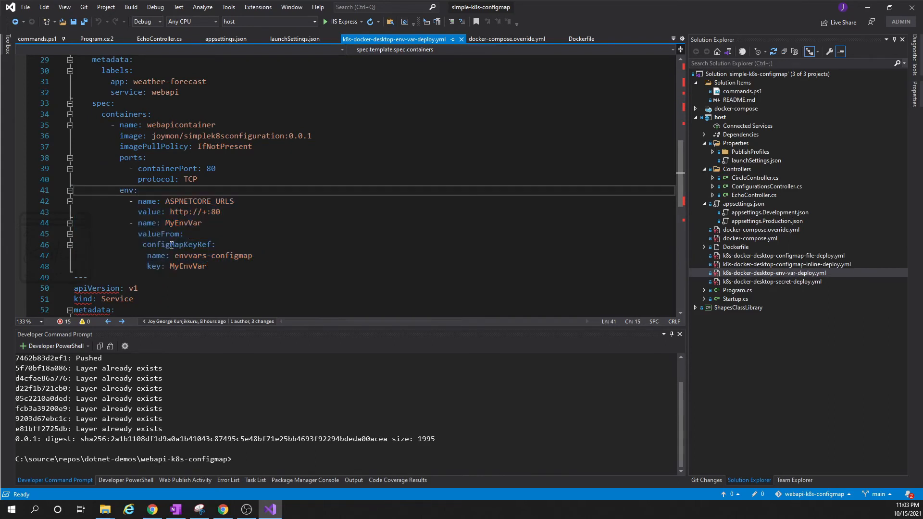
Step: Highlight the configMapKeyRef to envvars-configmap's MyEnvVar, then return to commands.ps1
double_click(183, 255)
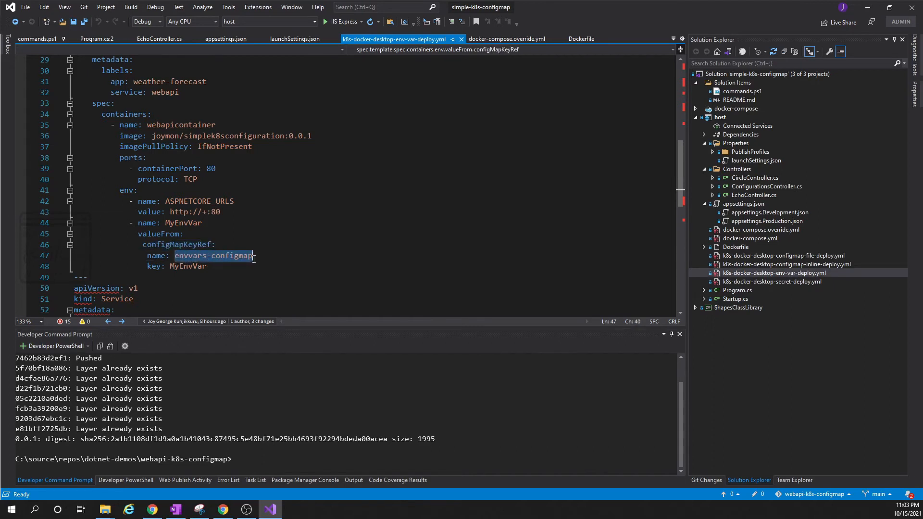
double_click(187, 266)
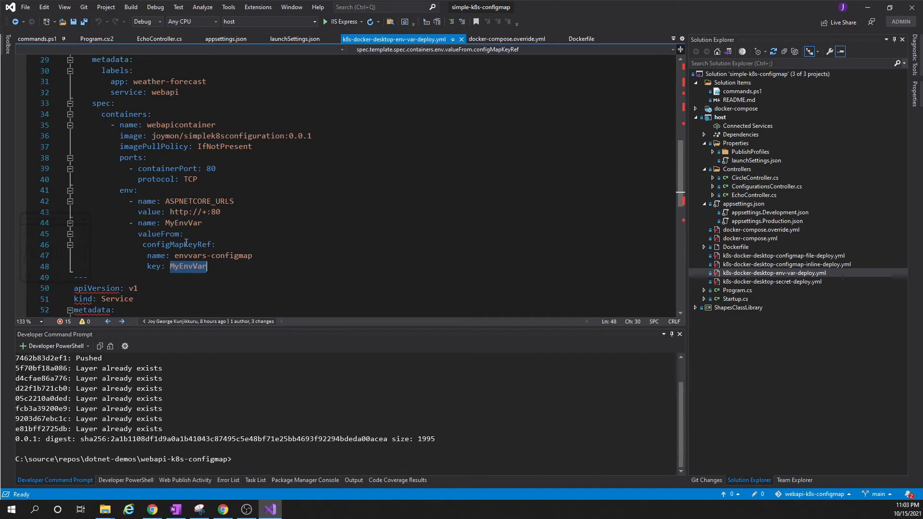
click(195, 266)
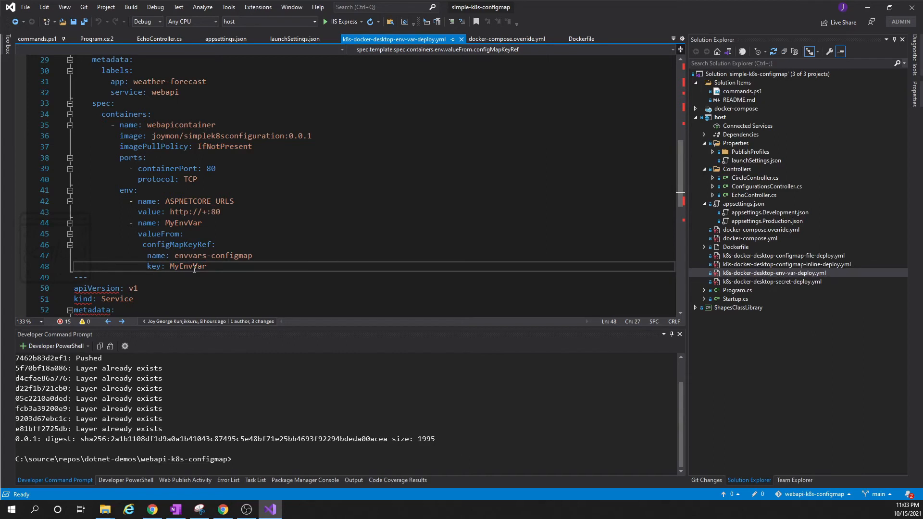
double_click(188, 266)
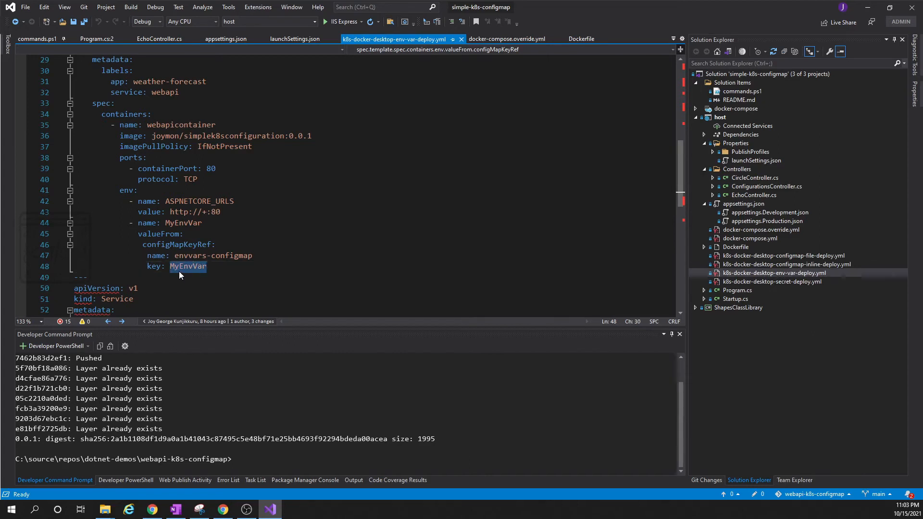
scroll(up, 3)
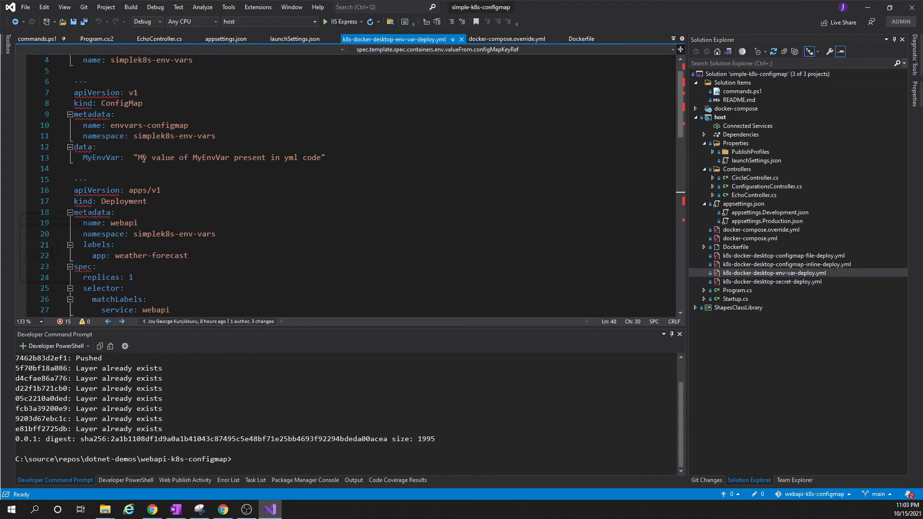
click(37, 39)
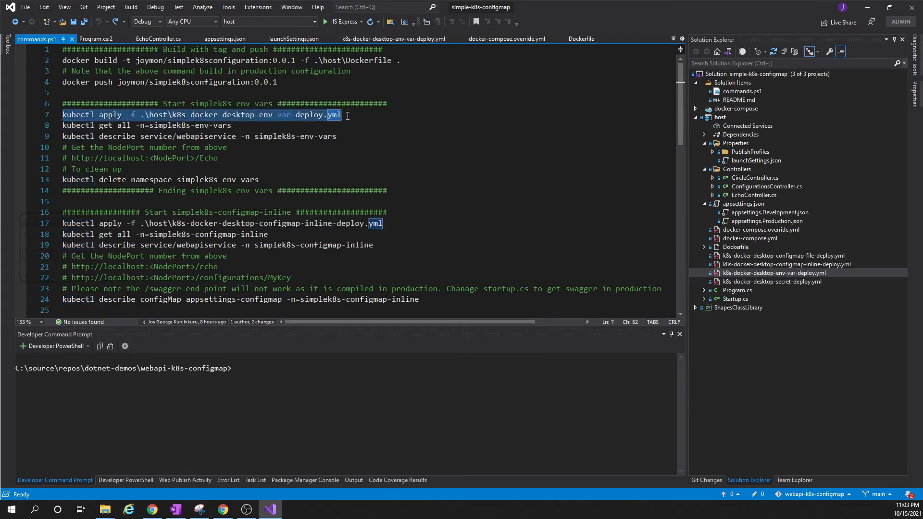
Step: Apply the deployment, list simplek8s-env-vars resources, and view localhost:32500/Echo/EnvVars/MyEnvVar in Chrome
key(Return)
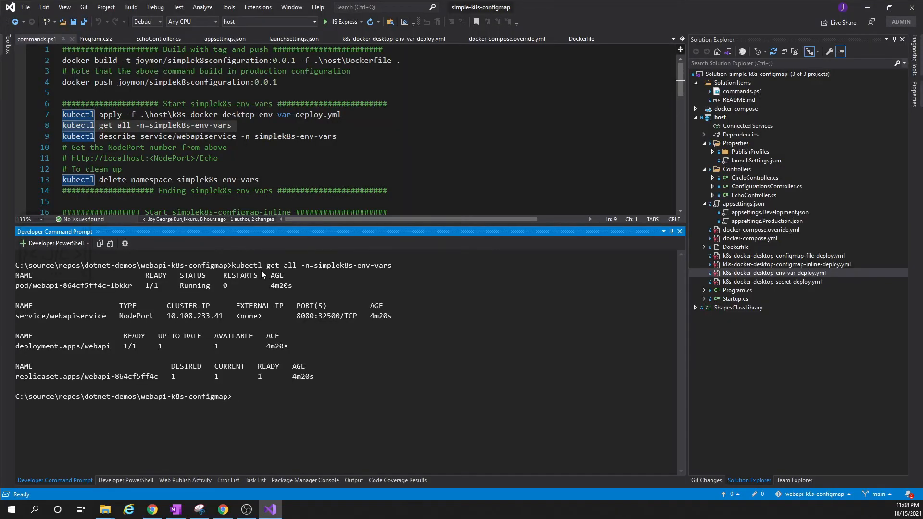
mouse_move(259, 358)
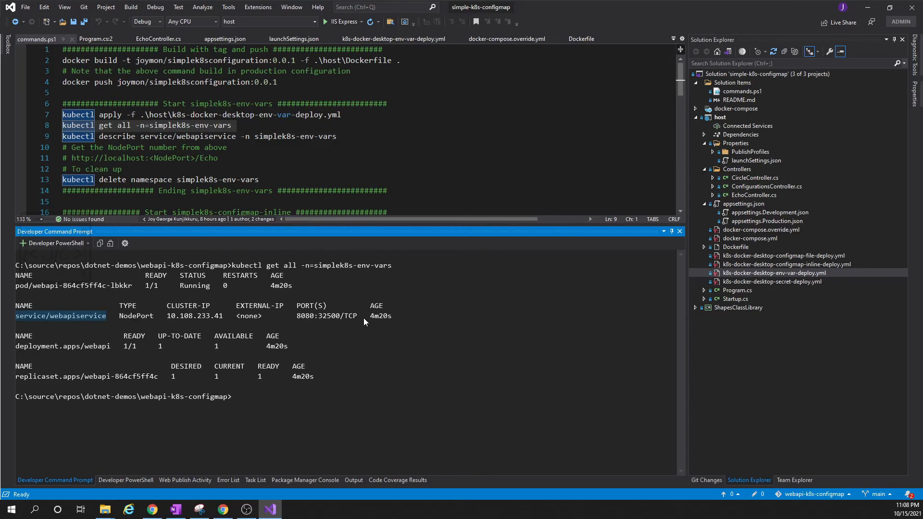
mouse_move(293, 407)
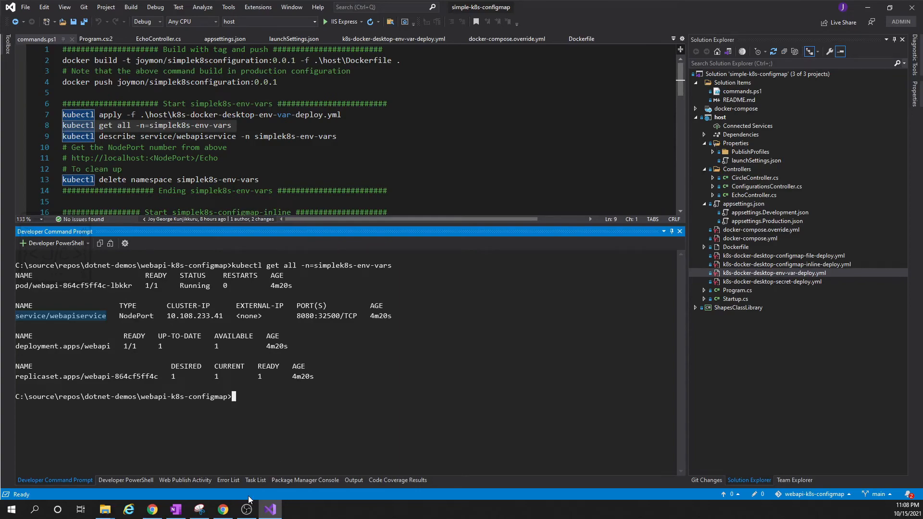
click(223, 509)
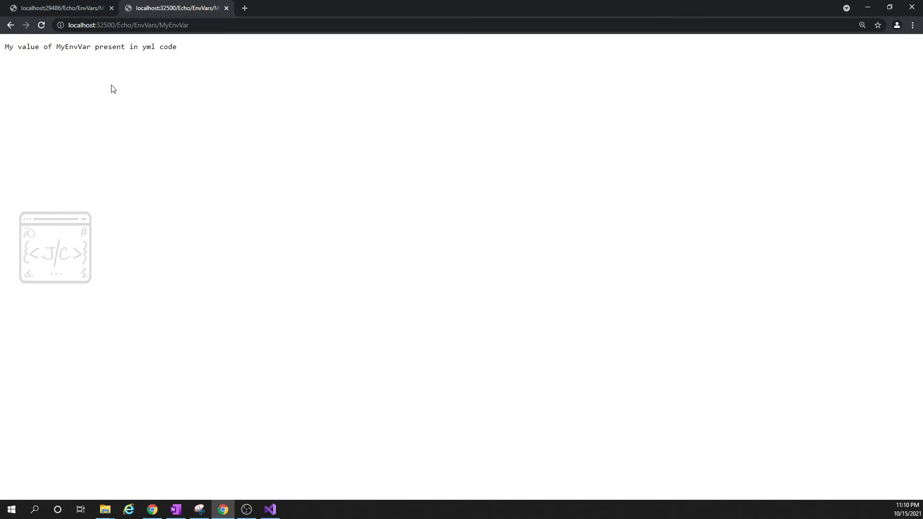
mouse_move(78, 50)
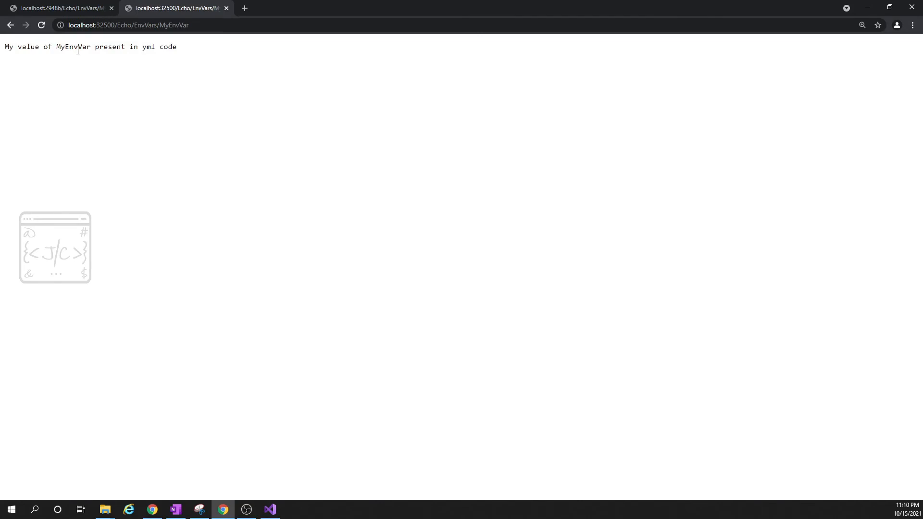
mouse_move(92, 42)
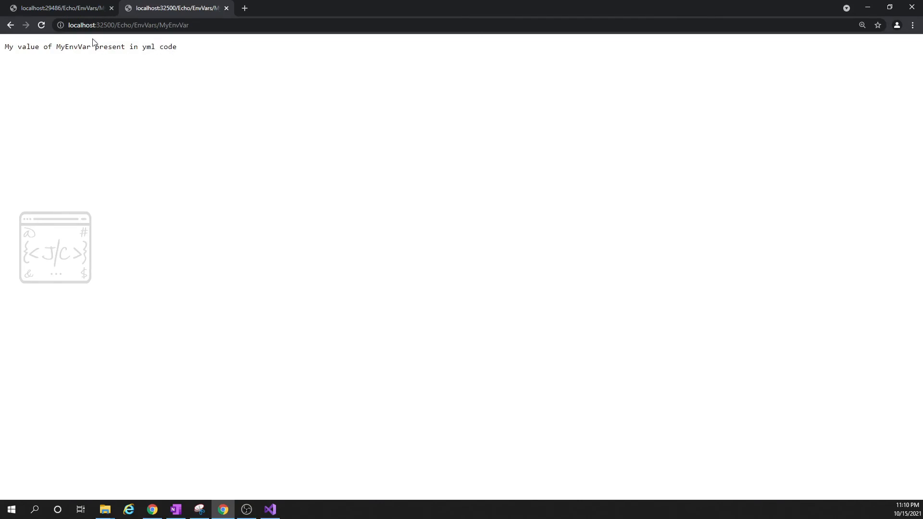
click(59, 8)
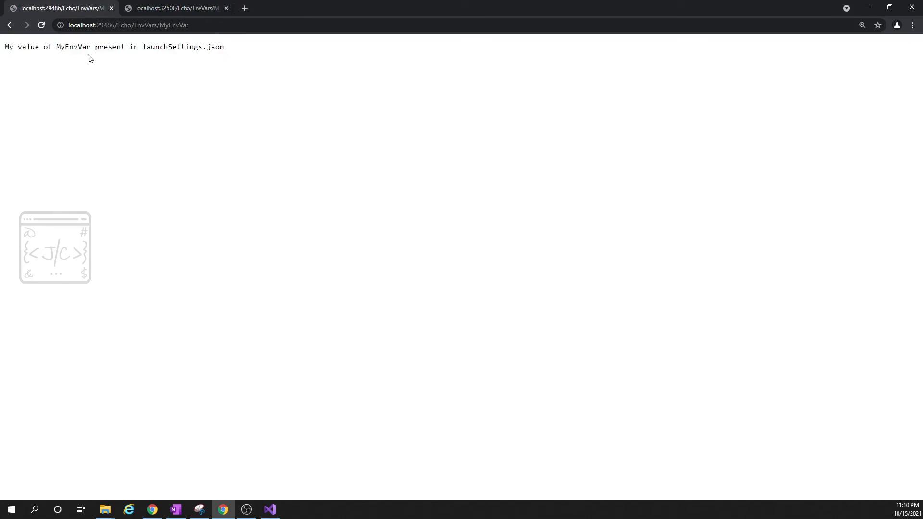
mouse_move(49, 49)
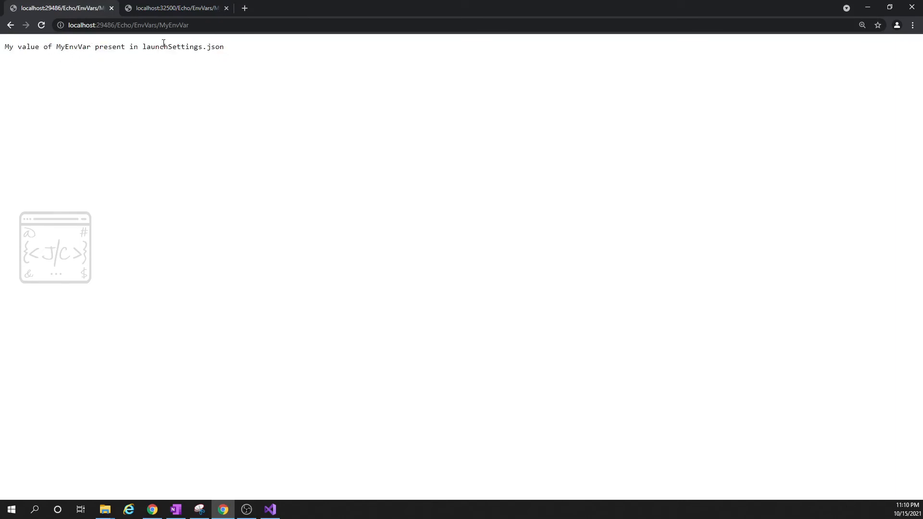
click(173, 8)
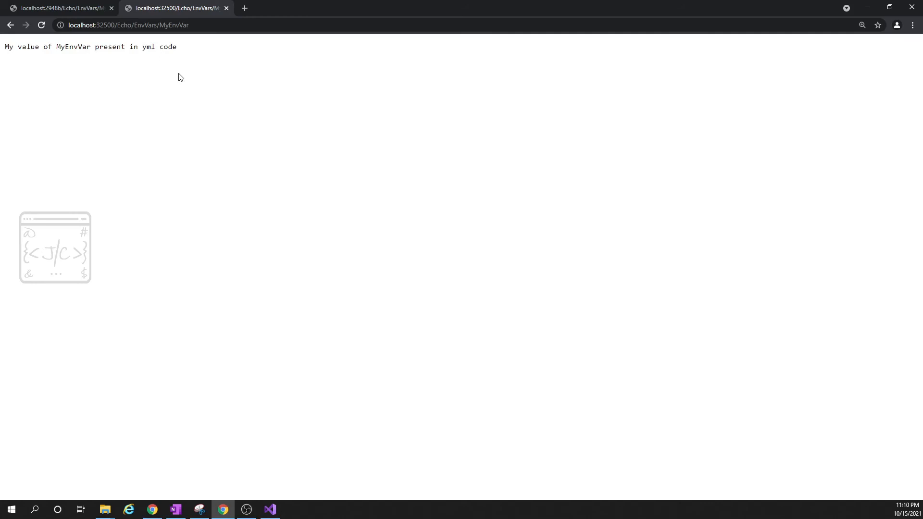
click(270, 509)
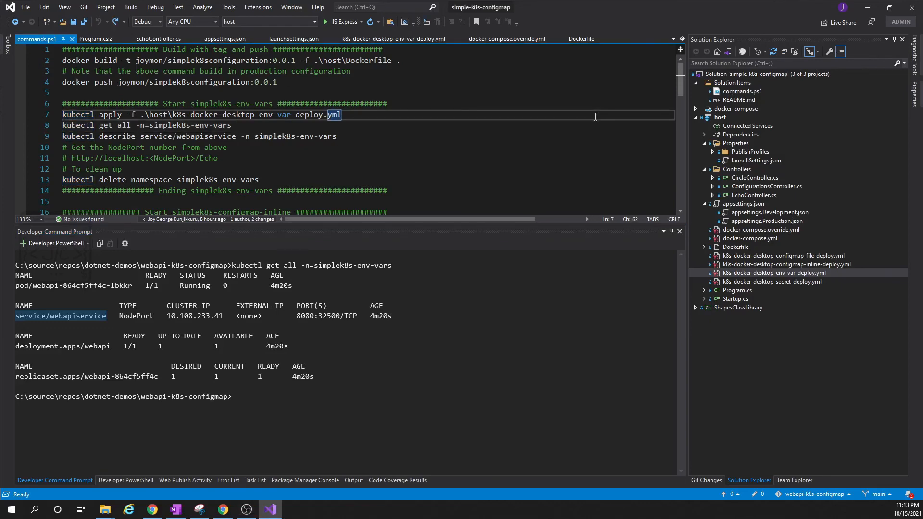
click(223, 509)
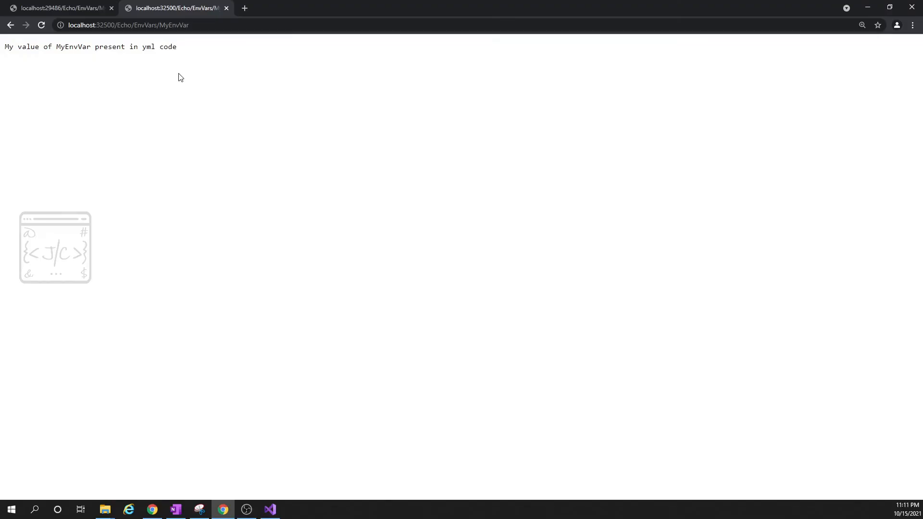